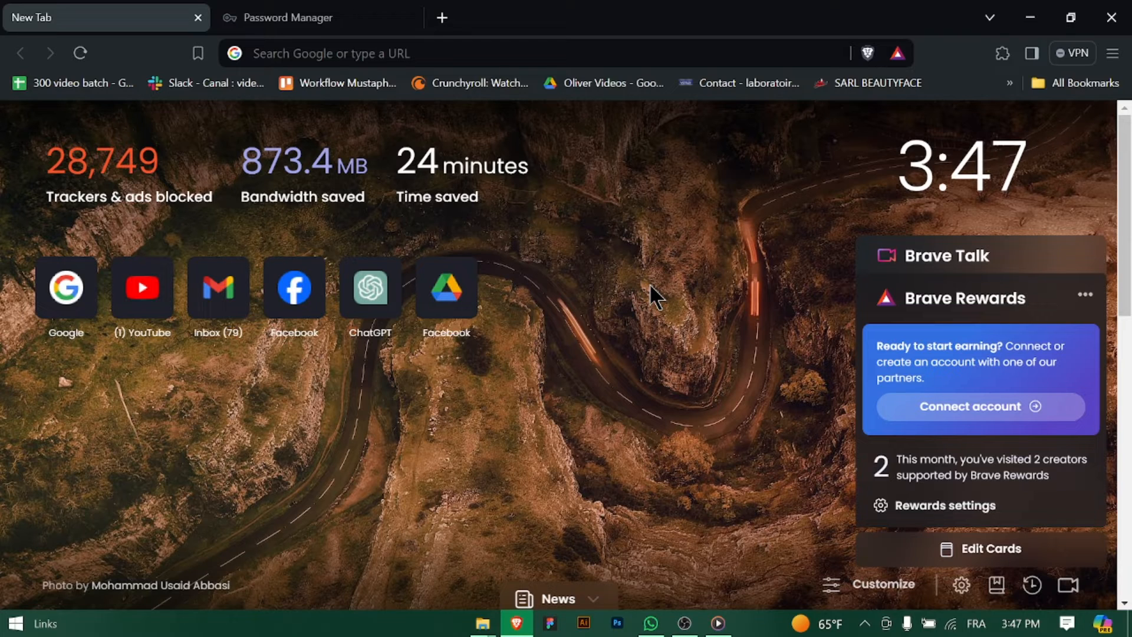
pyautogui.moveTo(1081, 45)
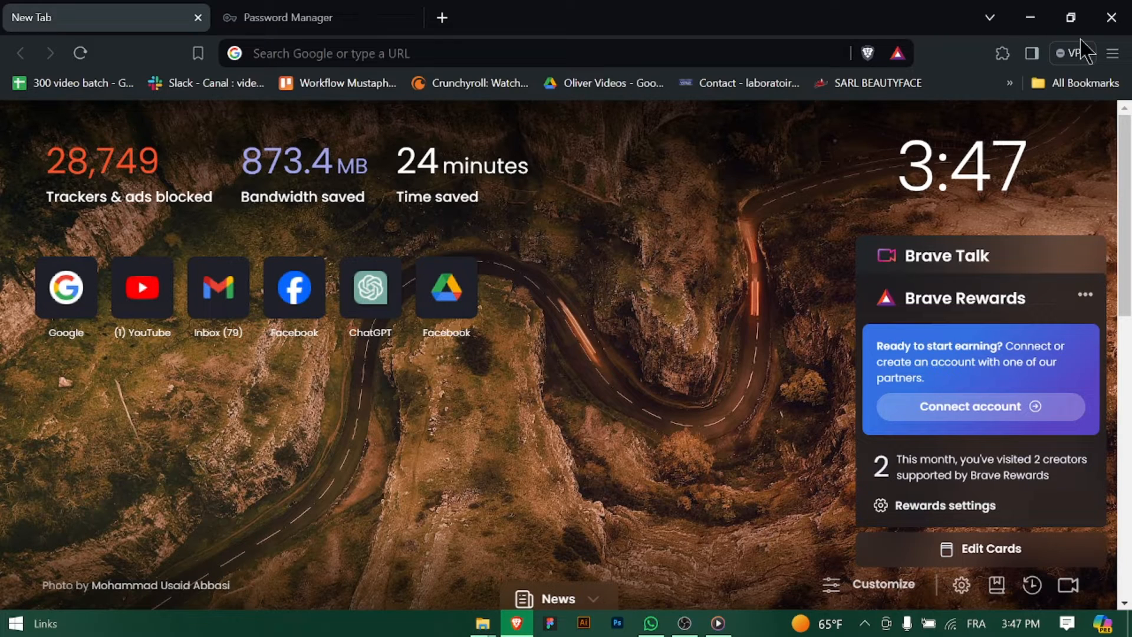
# Step: Bring up Brave's main menu from the toolbar on the New Tab page
pyautogui.click(1111, 54)
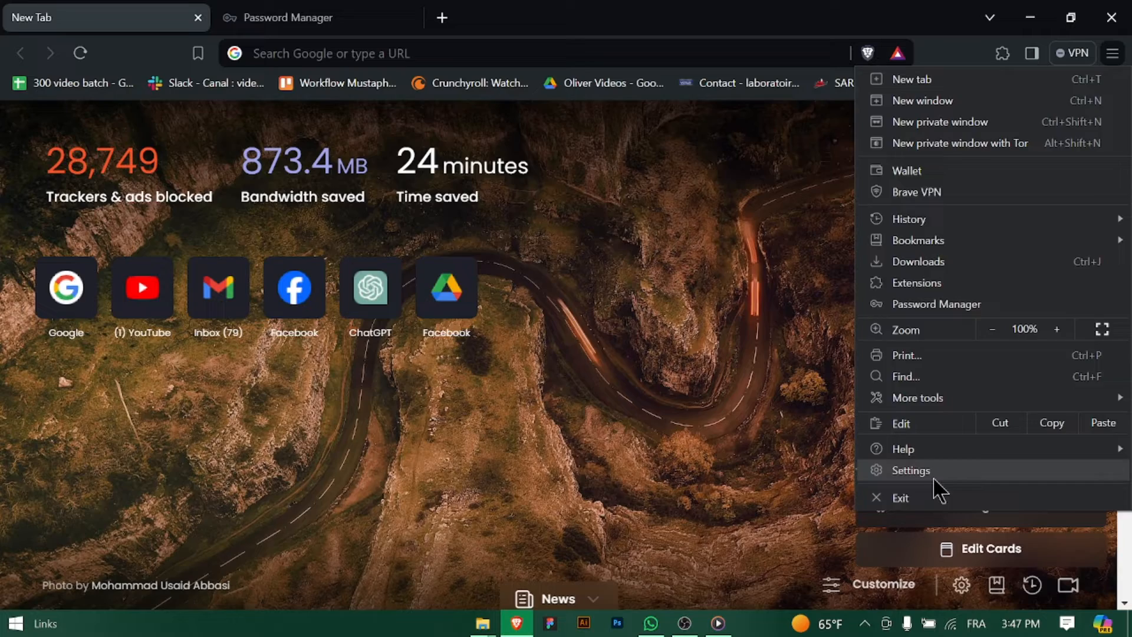
# Step: Navigate through Settings to the Password Manager's own settings page with import/export options
pyautogui.click(910, 471)
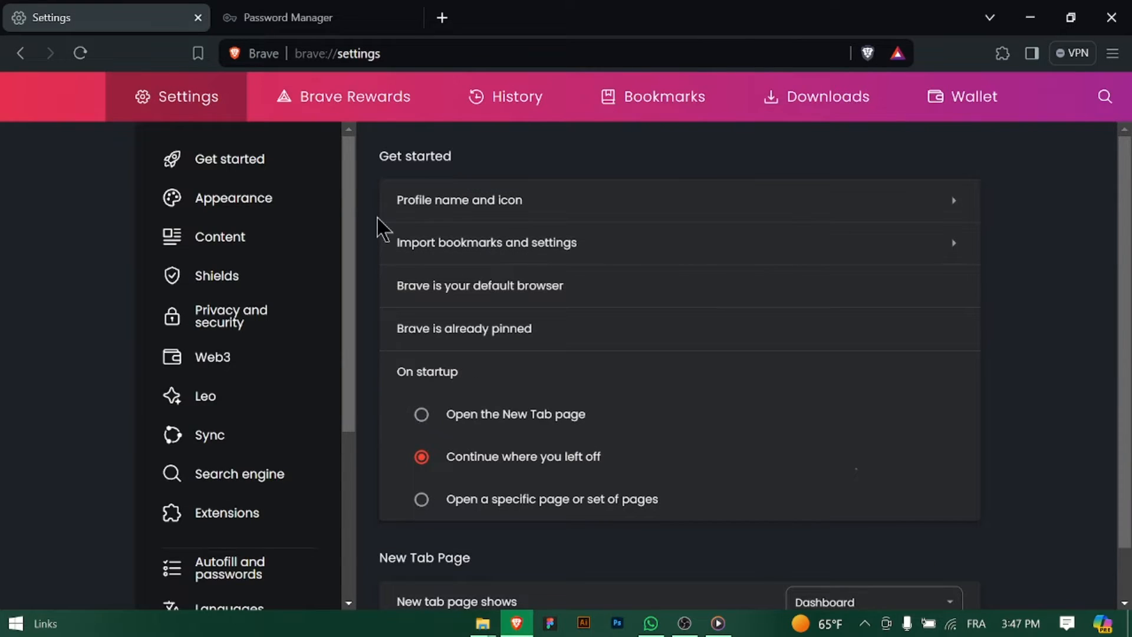
pyautogui.click(1113, 53)
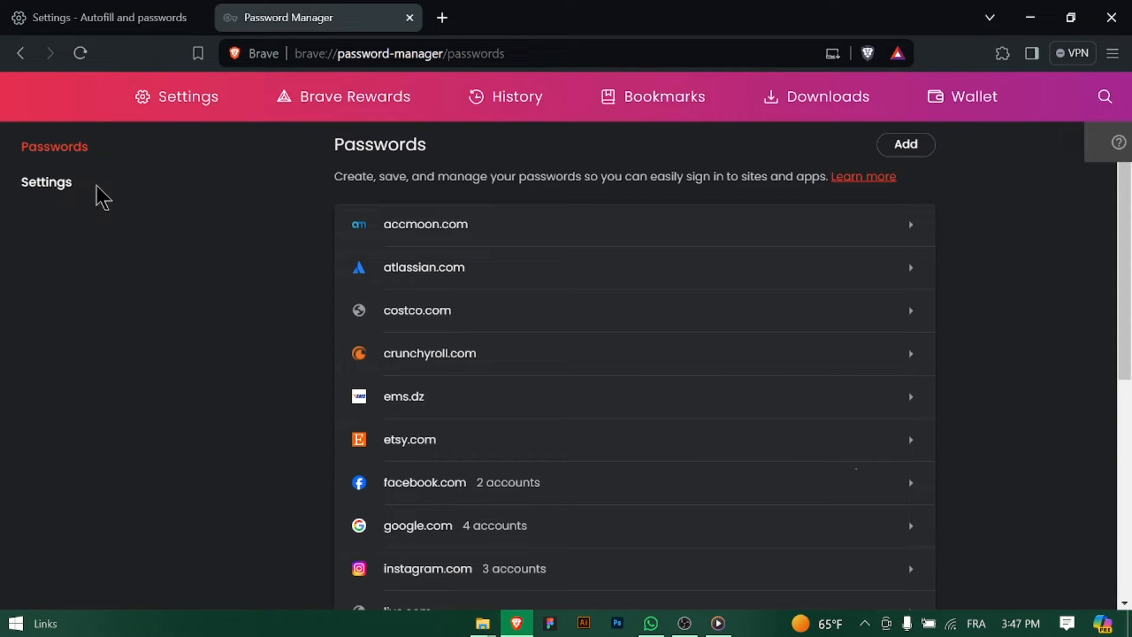
pyautogui.click(46, 181)
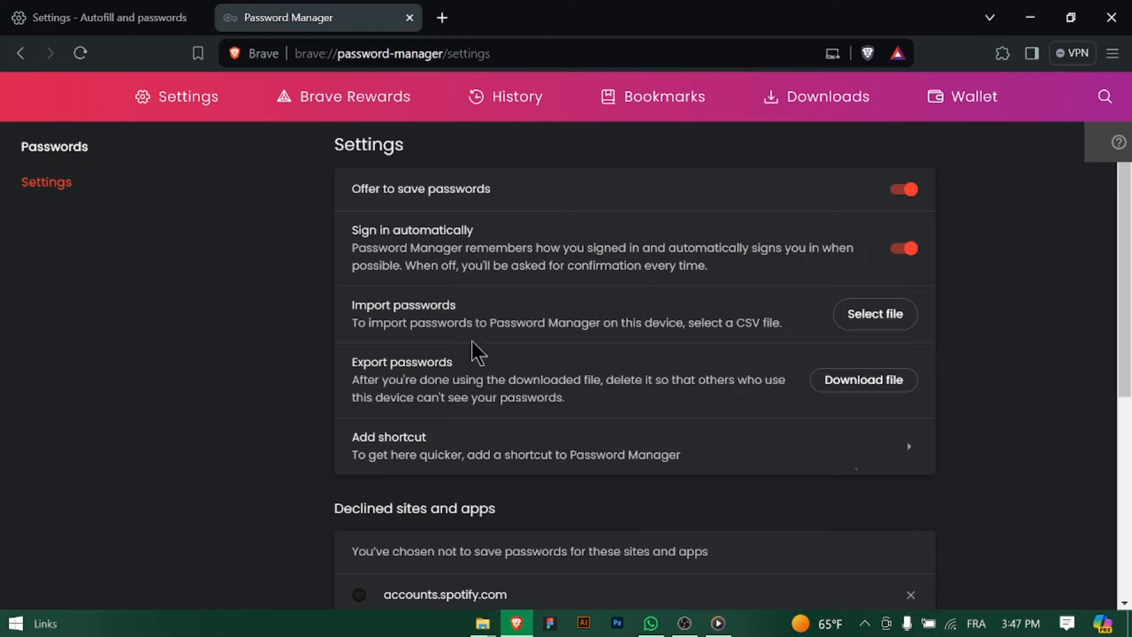
pyautogui.moveTo(873, 314)
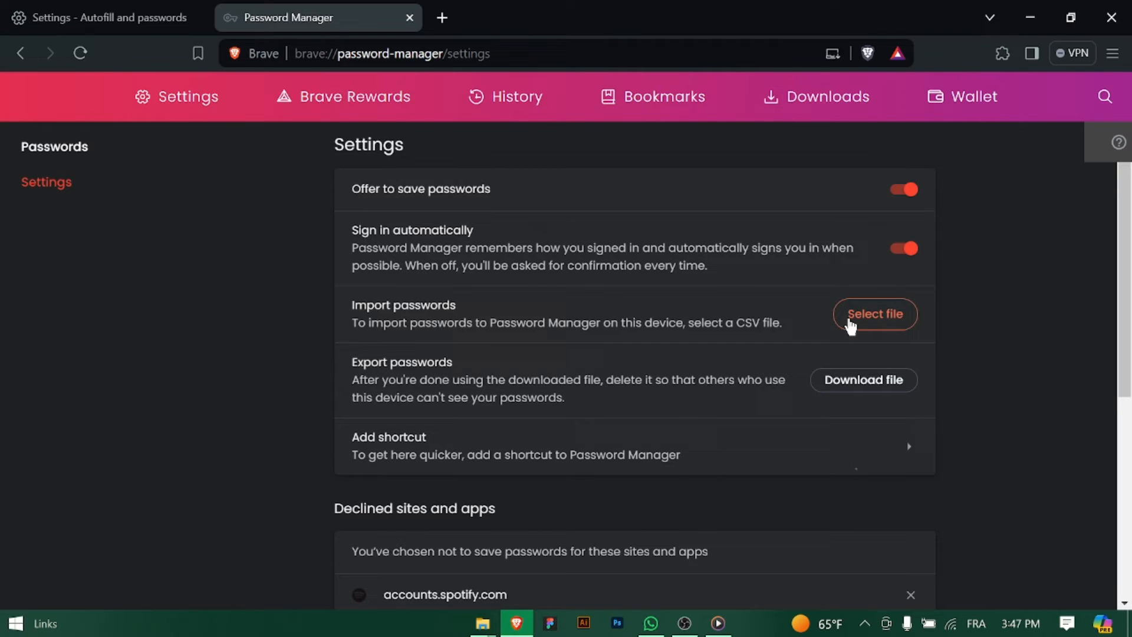
pyautogui.click(874, 313)
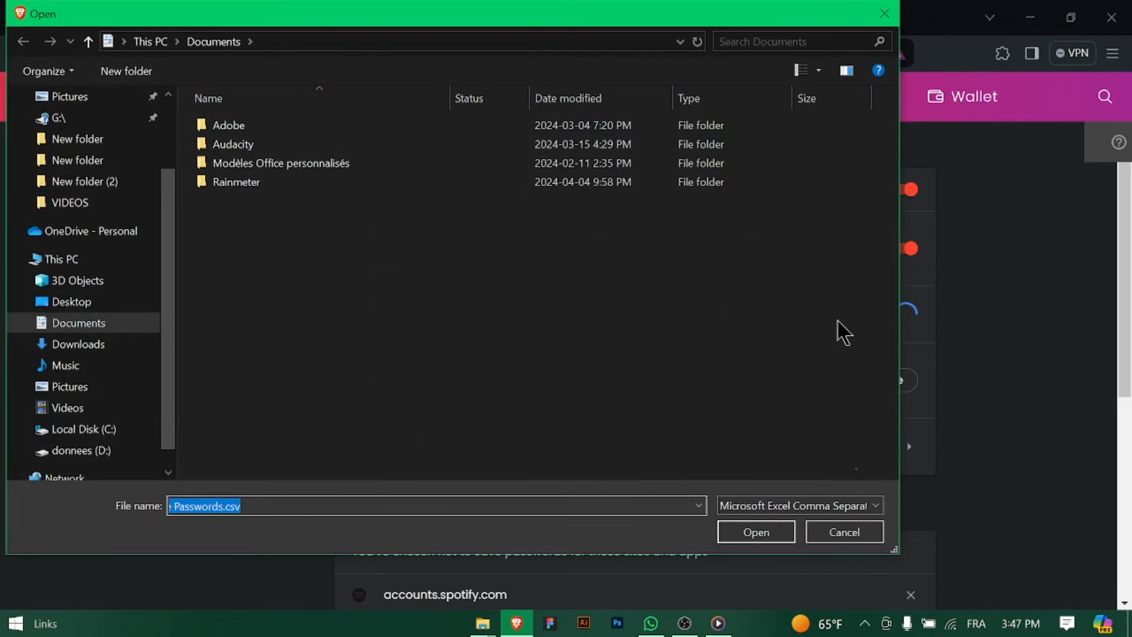
pyautogui.moveTo(874, 20)
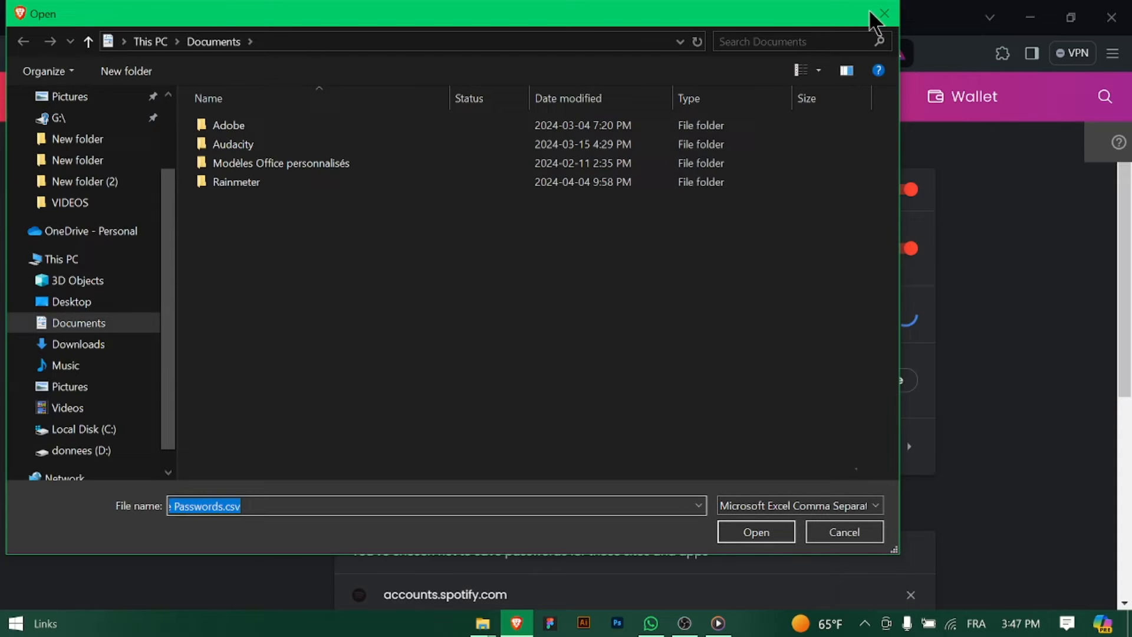
pyautogui.moveTo(258, 251)
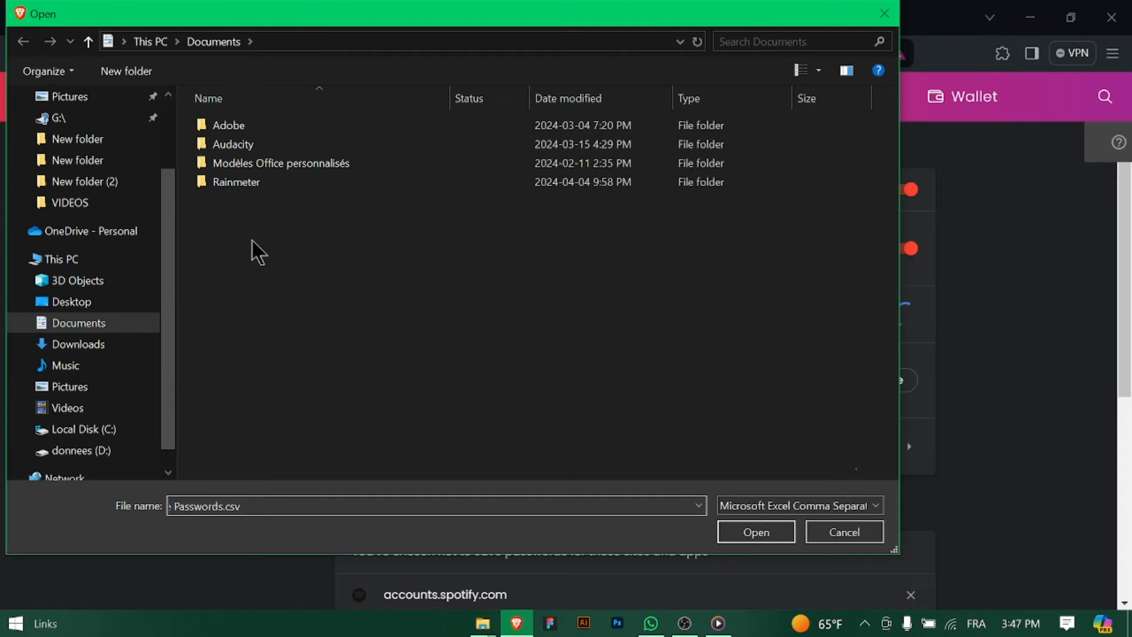
pyautogui.click(841, 531)
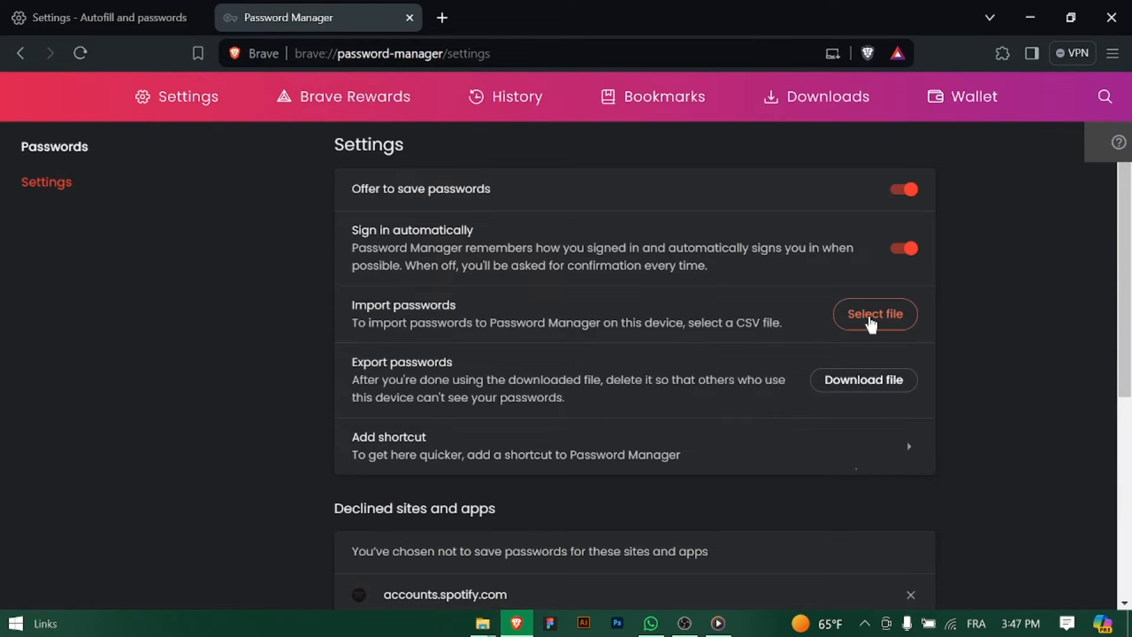
pyautogui.click(874, 313)
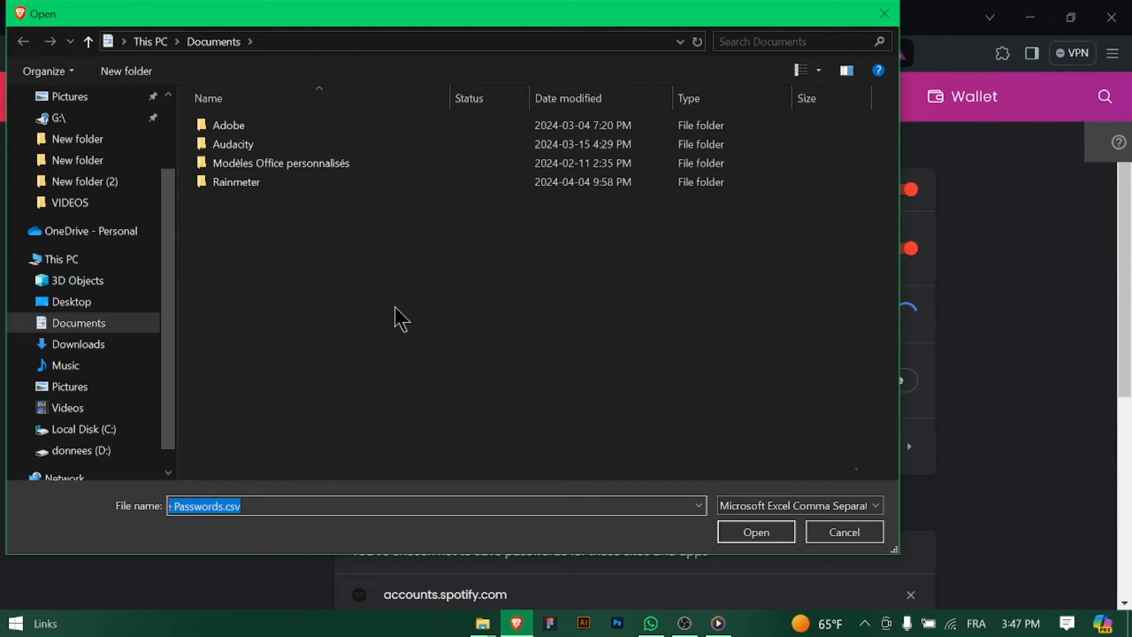
pyautogui.moveTo(281, 314)
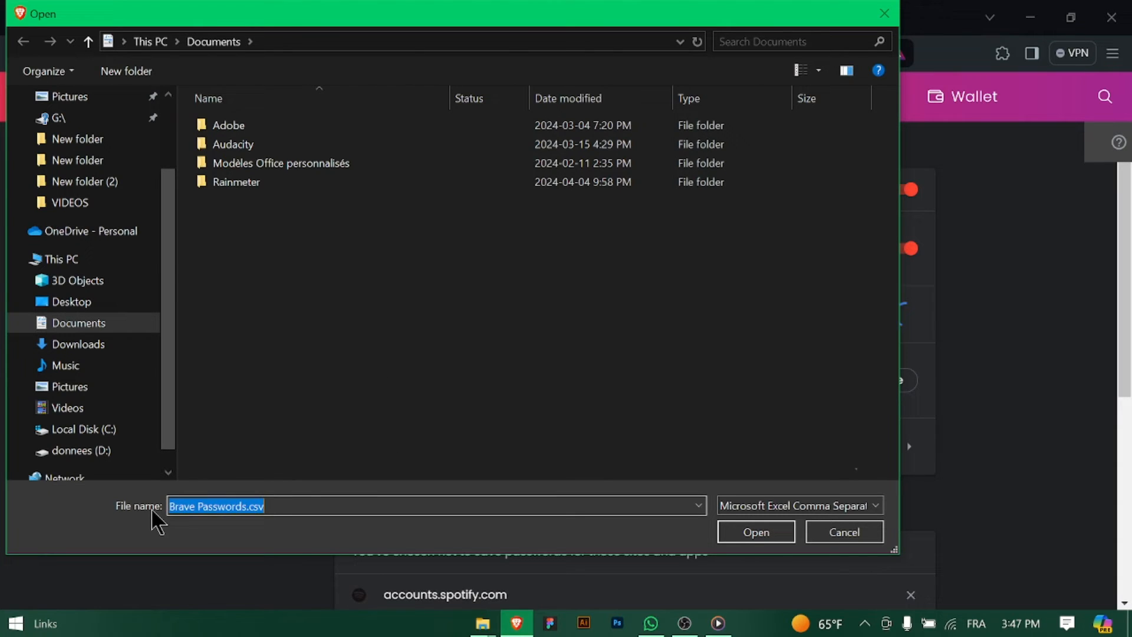
pyautogui.click(755, 532)
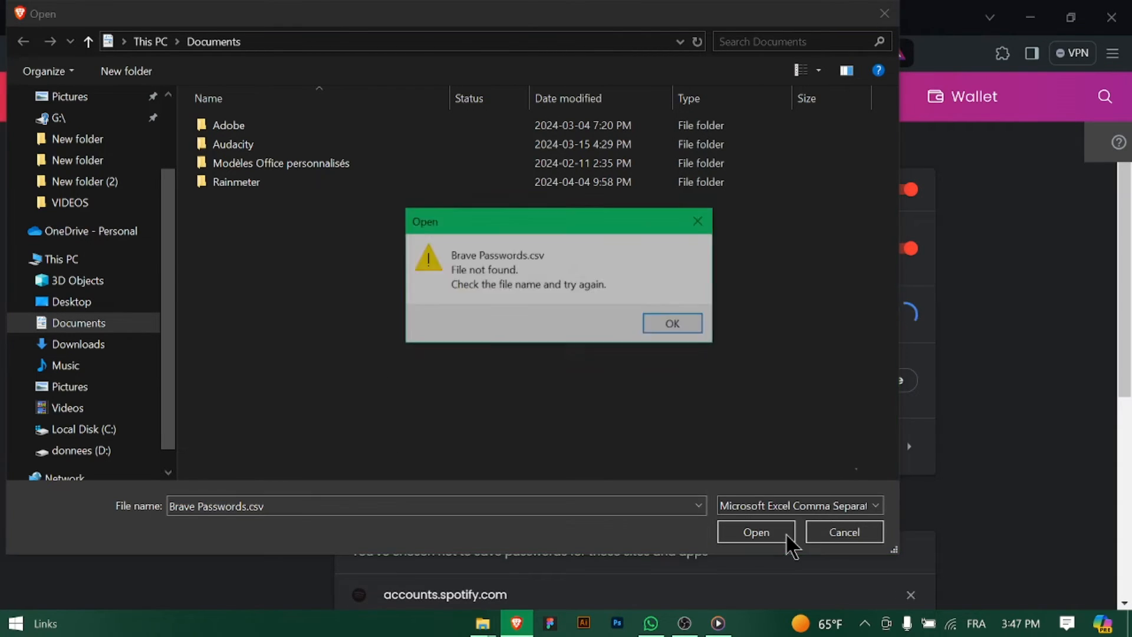
pyautogui.click(671, 323)
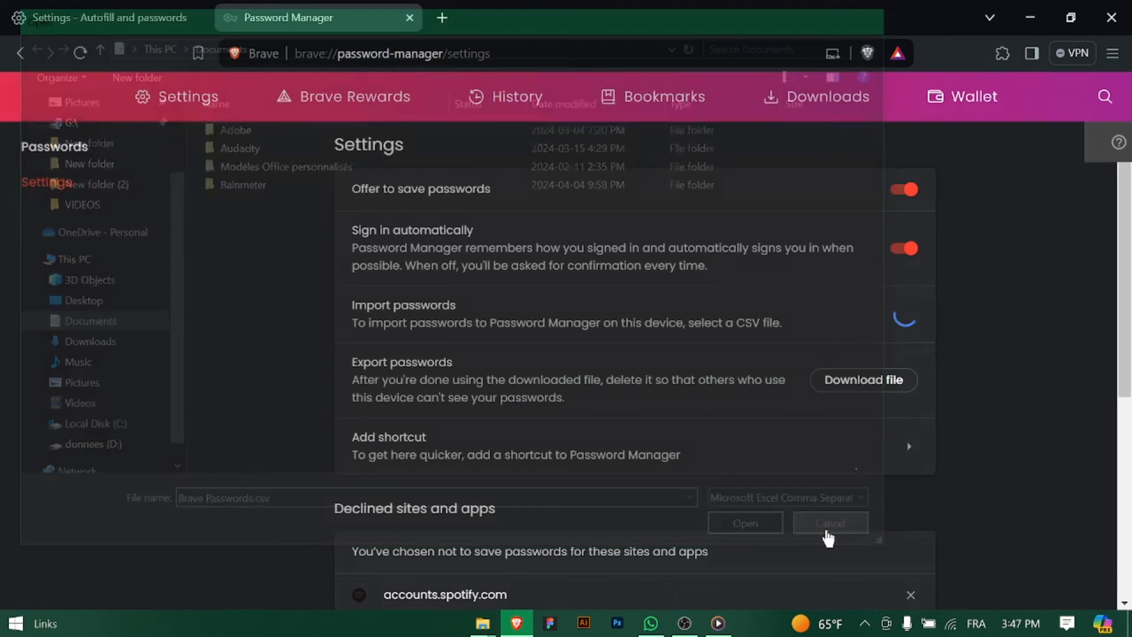
pyautogui.click(829, 522)
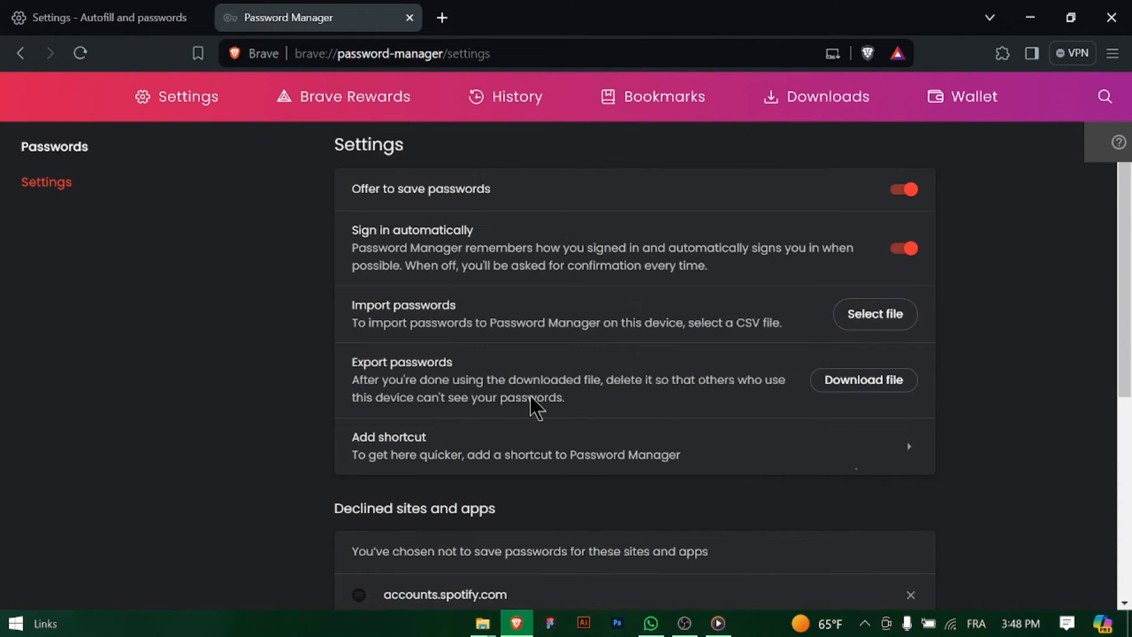
# Step: Visit the Sync section in Settings, peek at Start using sync, and return to Sync
pyautogui.click(101, 18)
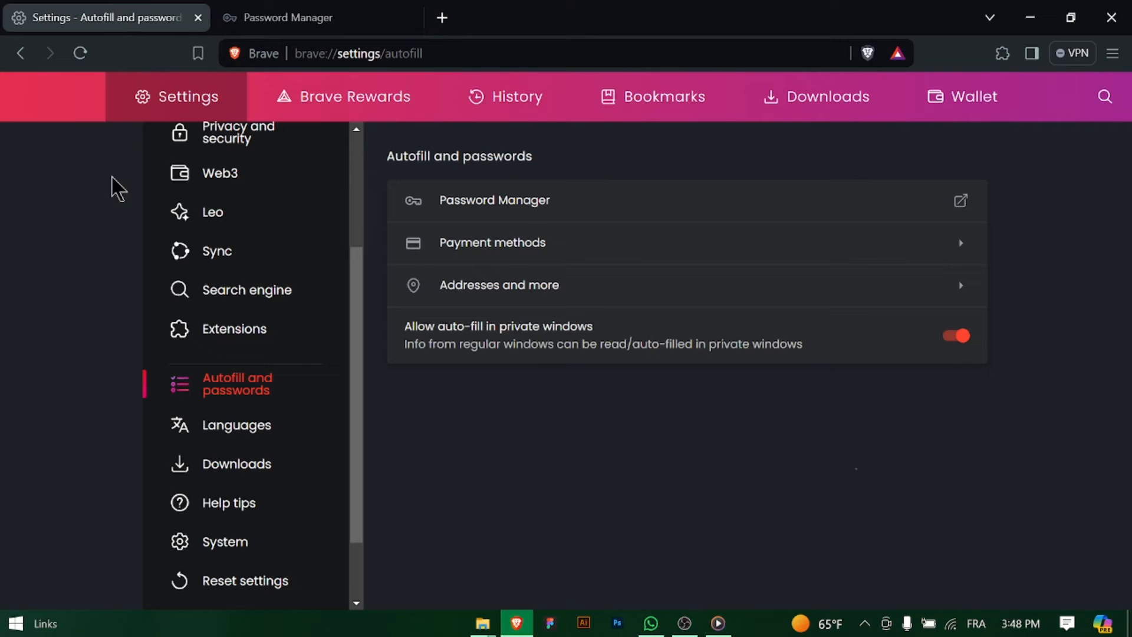
pyautogui.click(216, 250)
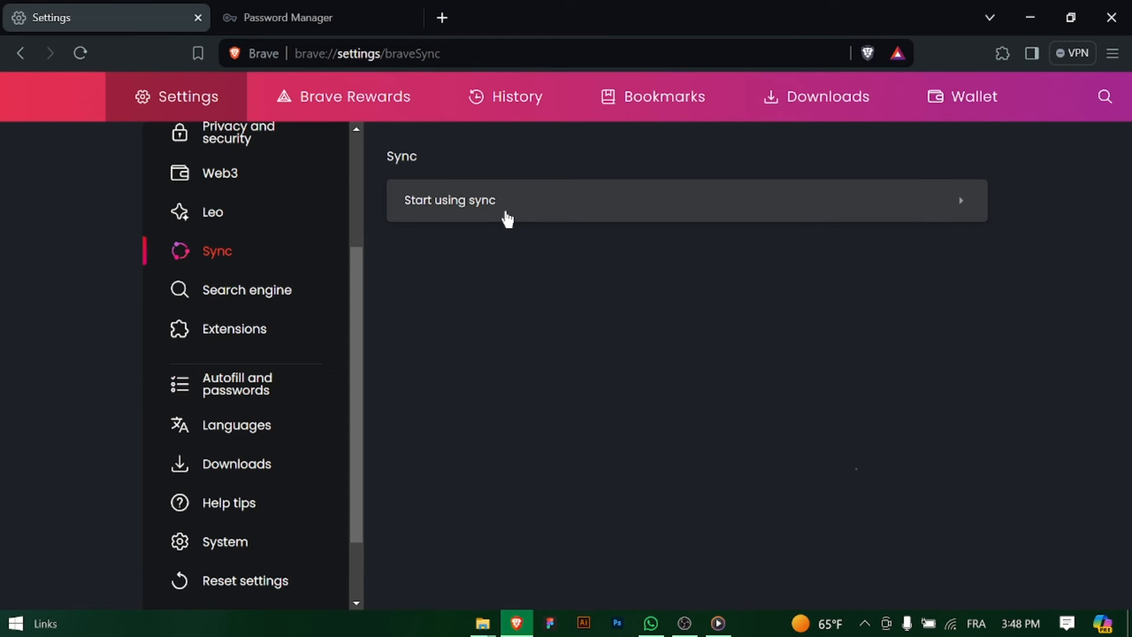
pyautogui.click(449, 200)
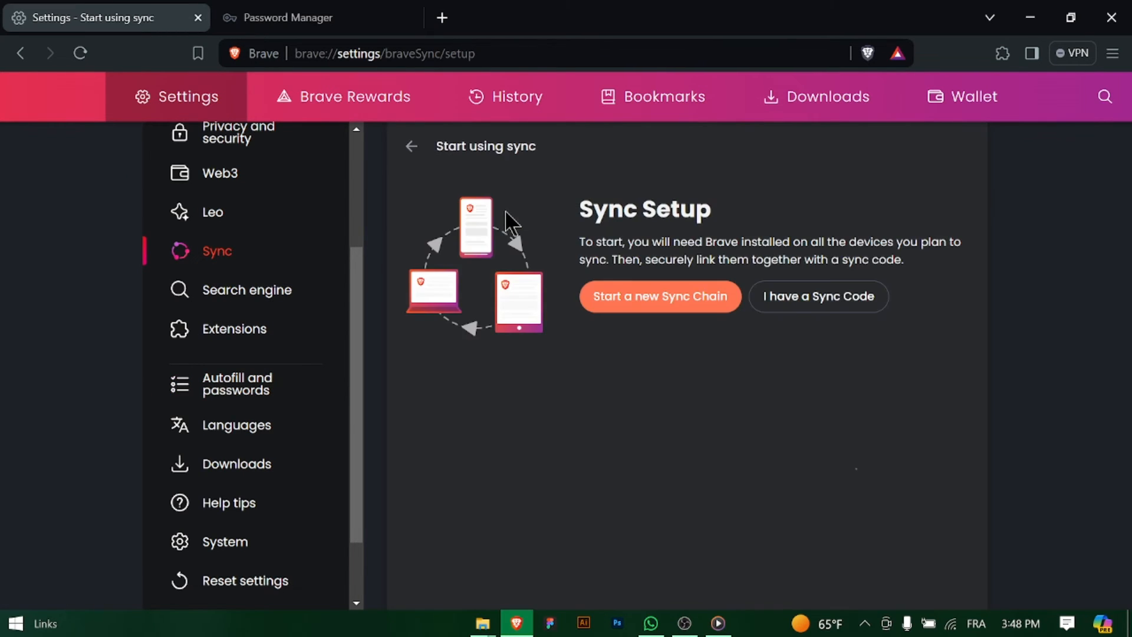
pyautogui.moveTo(425, 177)
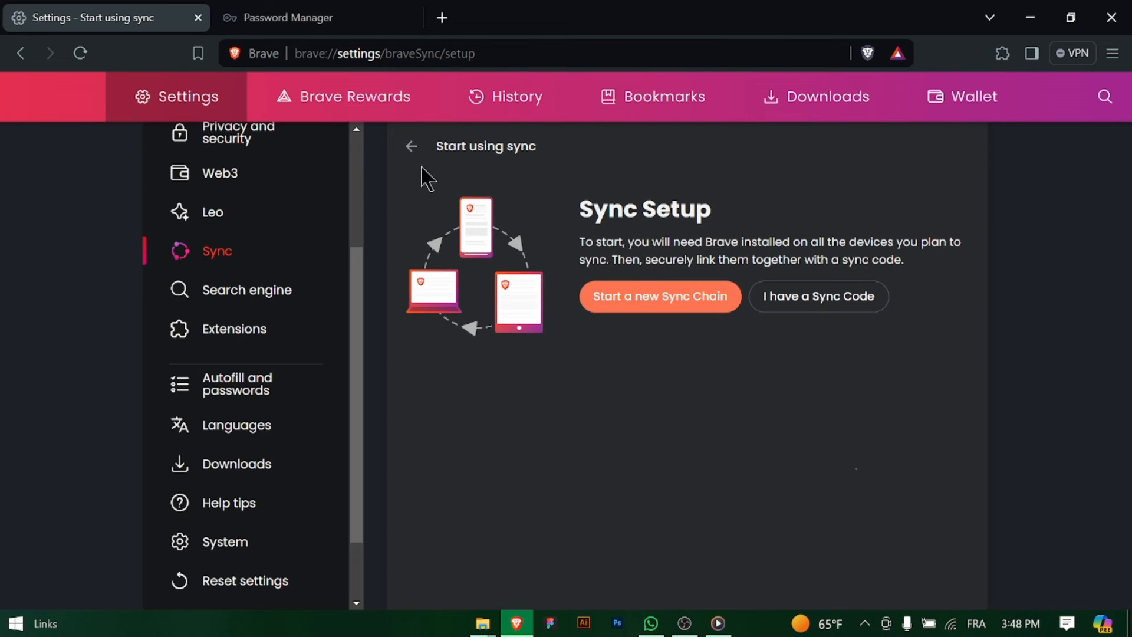
pyautogui.click(410, 146)
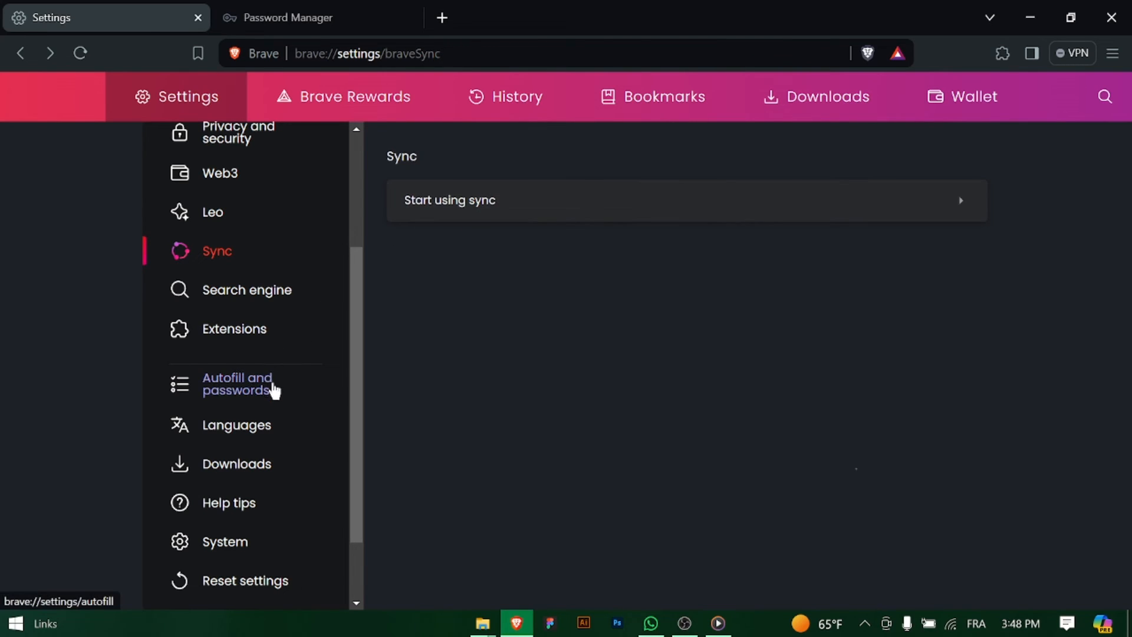